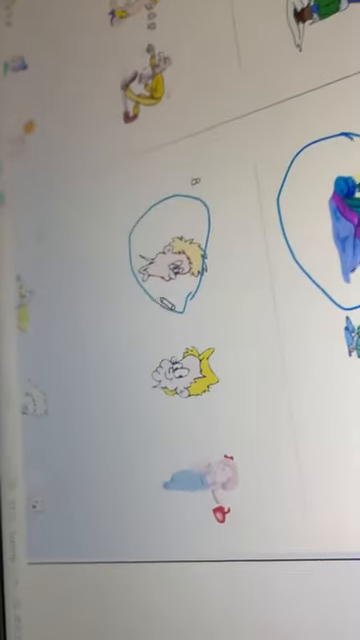
scroll(down, 3)
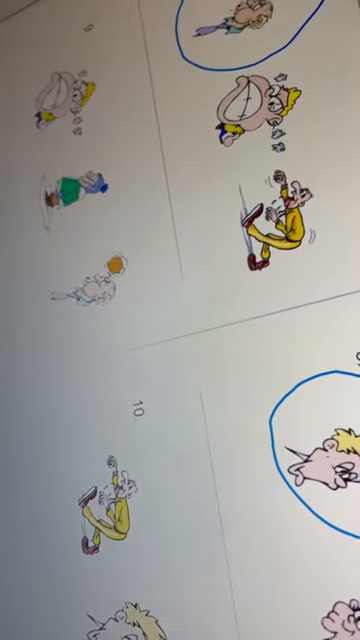